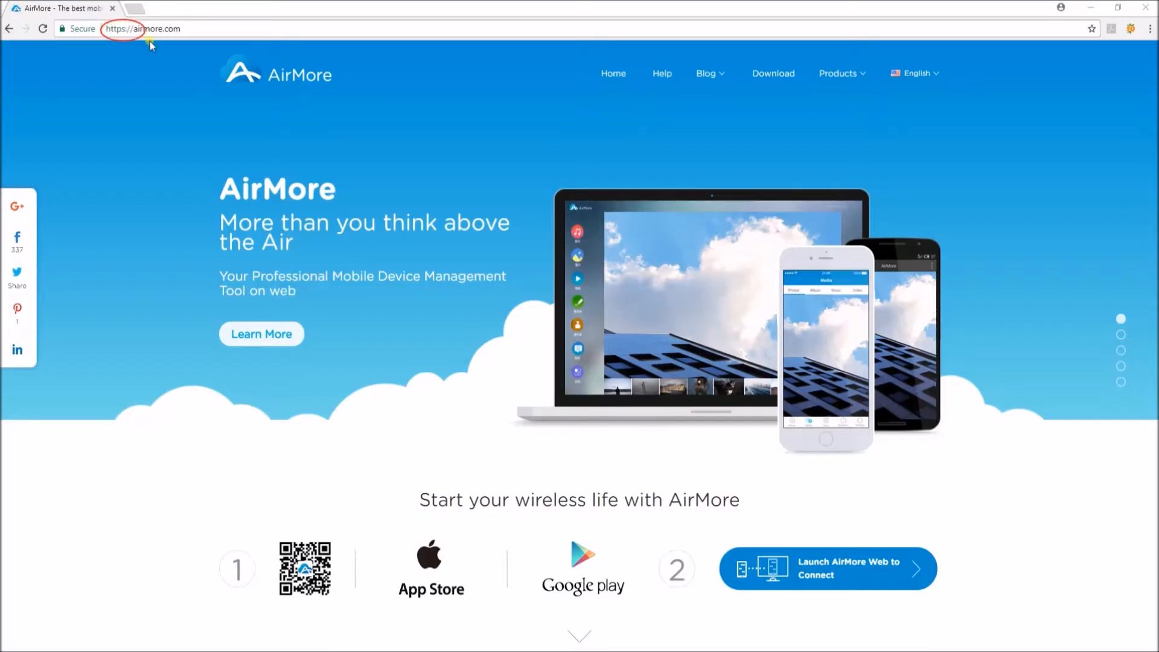
{"action": "mouse_move", "coordinate": [163, 143]}
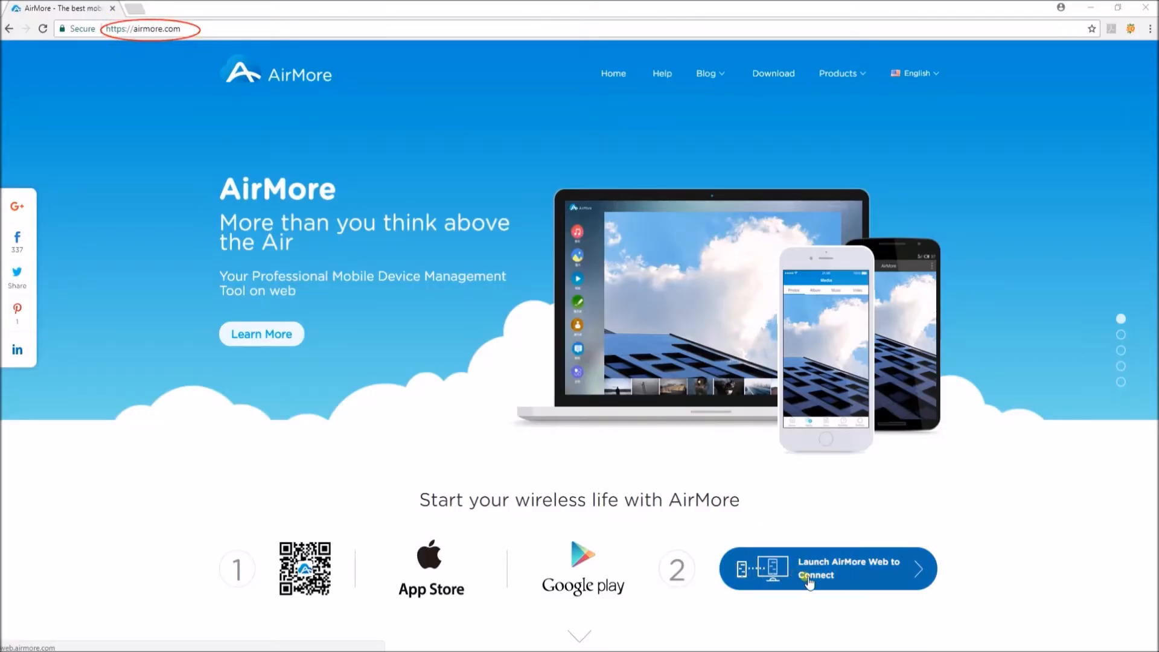
Step: Launch AirMore Web from airmore.com to reach the QR-code pairing page
{"action": "left_click", "coordinate": [827, 569]}
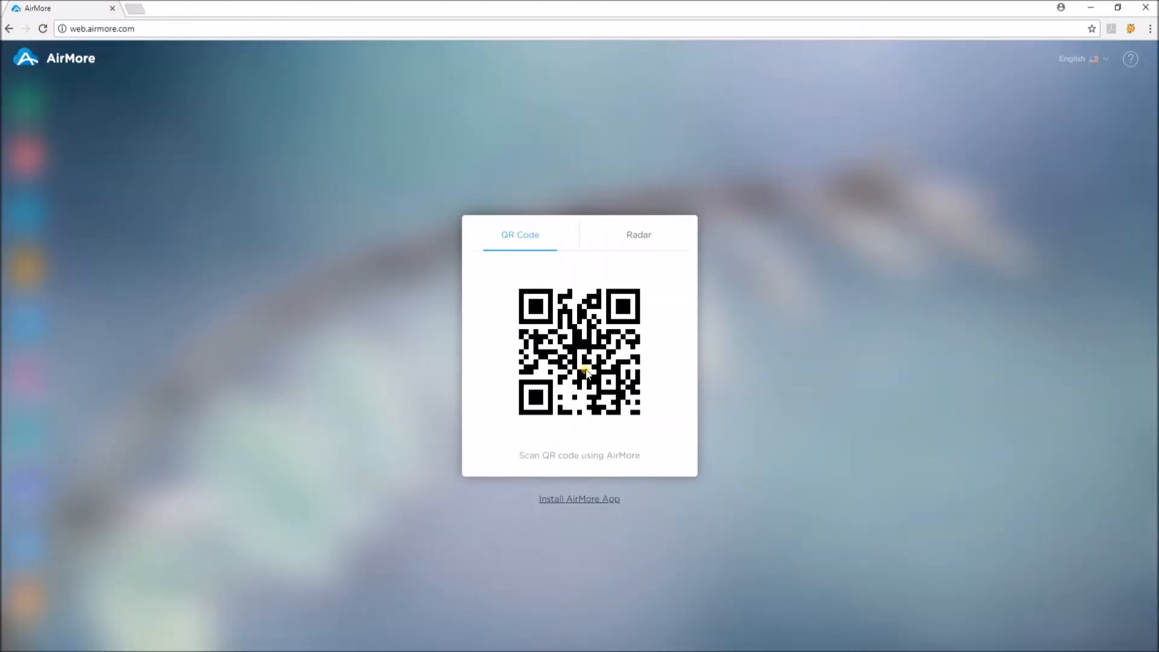
Step: Connect the phone by QR code, bringing up the MHA-L29 device overview dashboard
{"action": "left_click", "coordinate": [638, 234]}
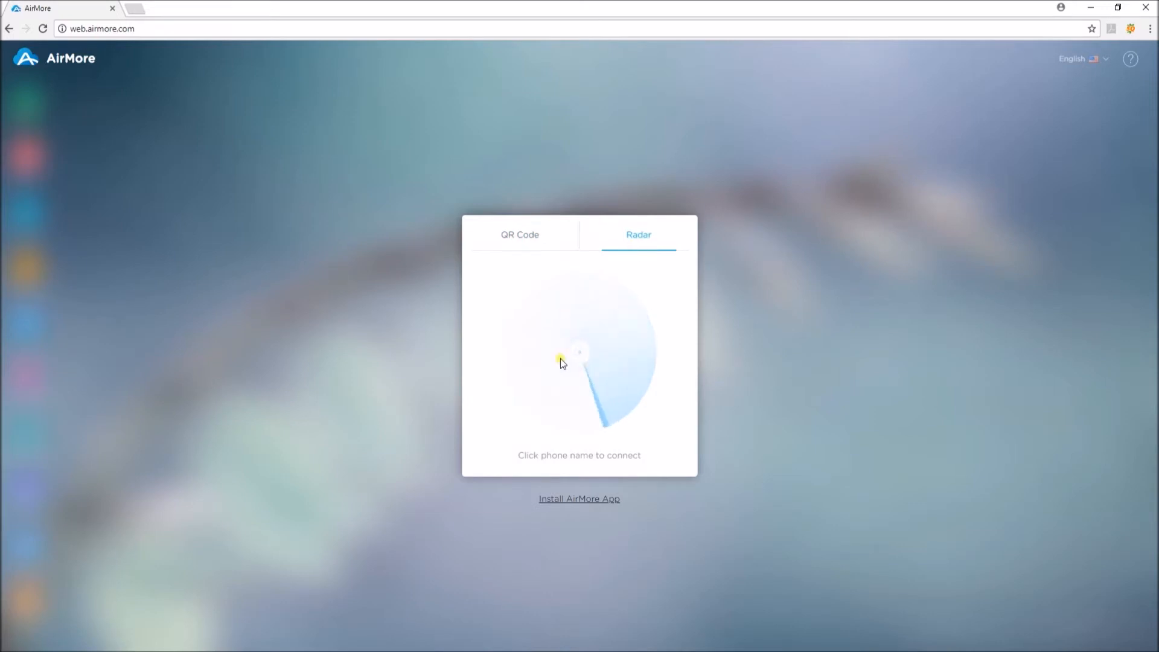
{"action": "left_click", "coordinate": [519, 236]}
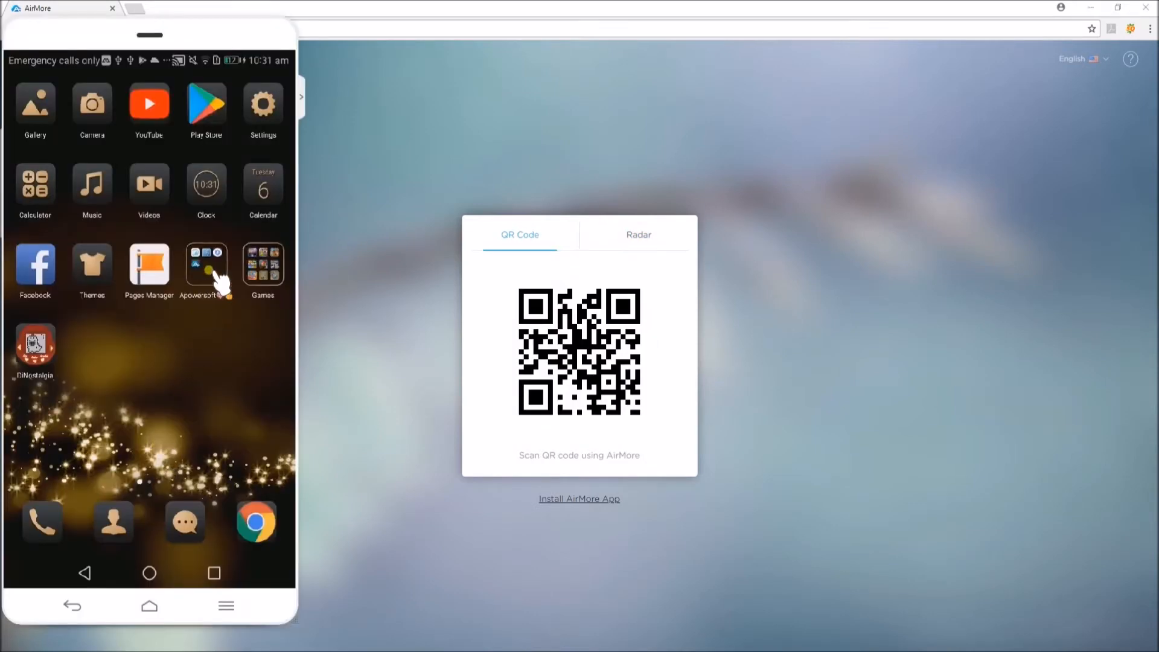
{"action": "left_click", "coordinate": [207, 265]}
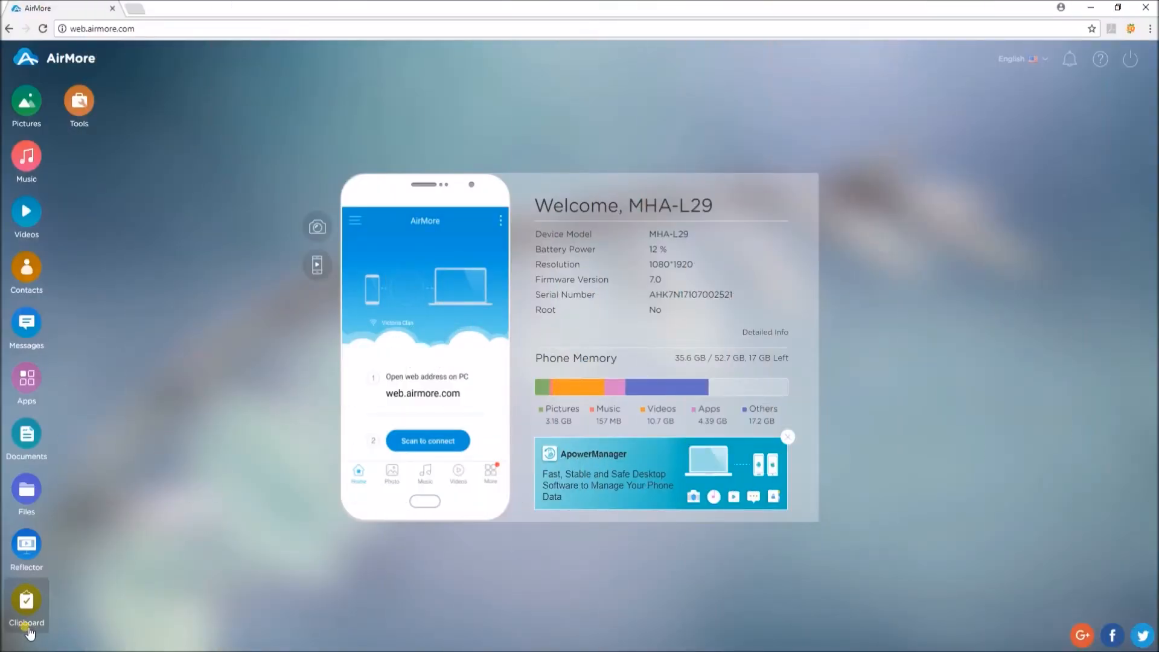
Step: Start a new empty clip in the AirMore web Clipboard section
{"action": "left_click", "coordinate": [25, 606]}
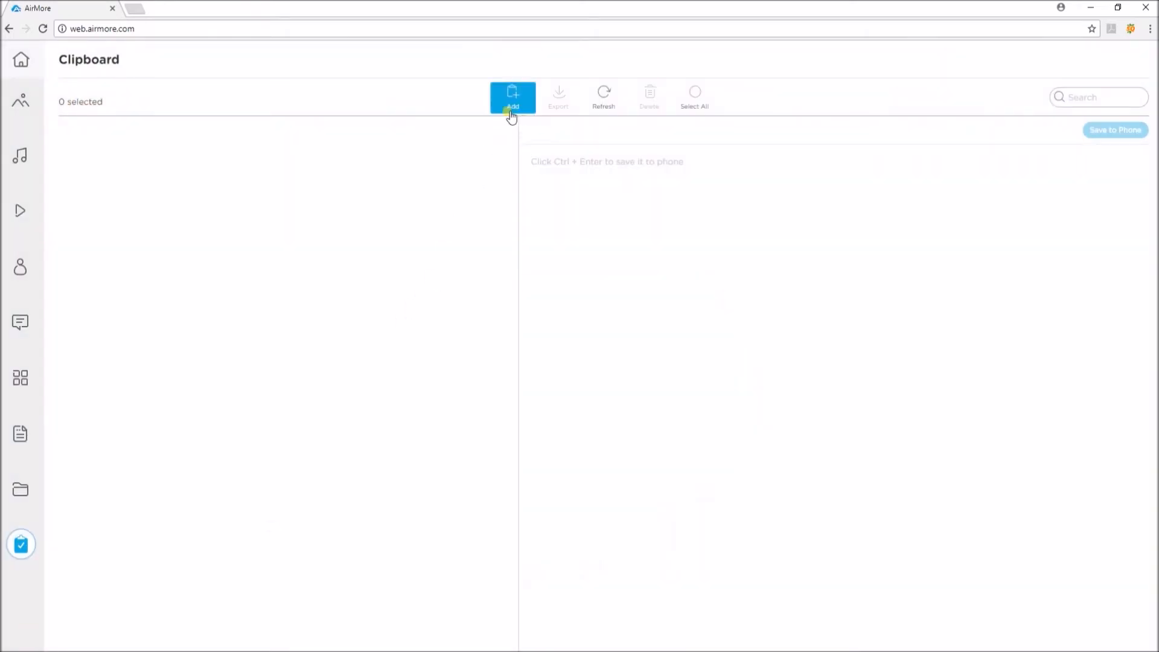
{"action": "left_click", "coordinate": [512, 97]}
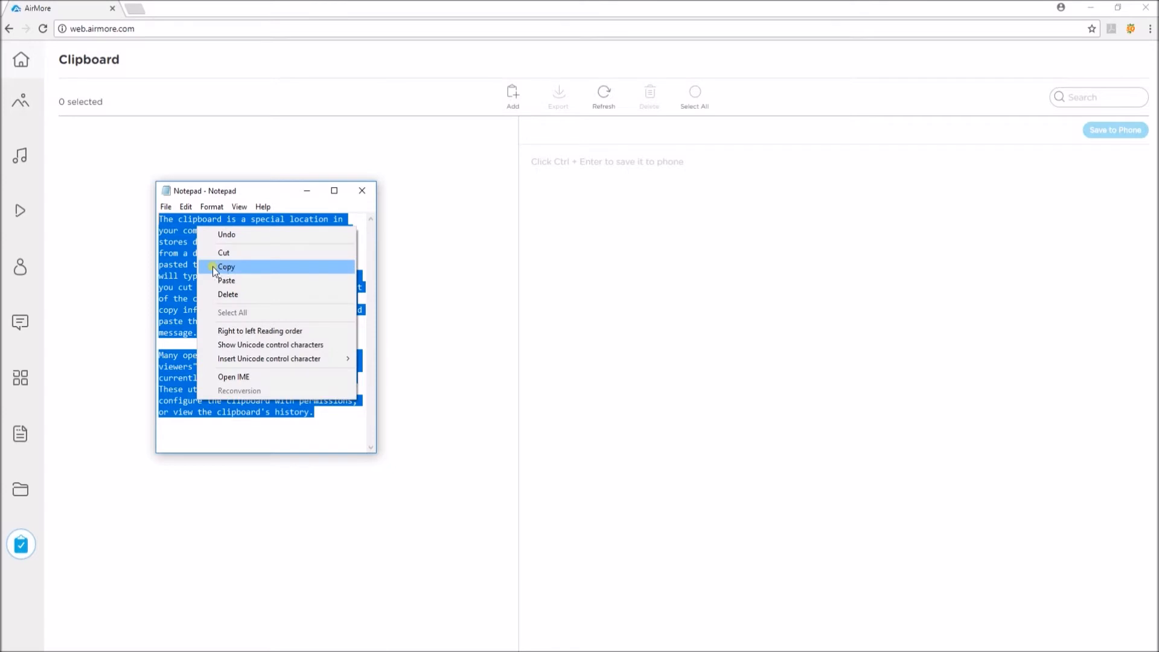
Step: Fill the new clip with the copied Notepad clipboard text and save it to the phone
{"action": "left_click", "coordinate": [225, 267]}
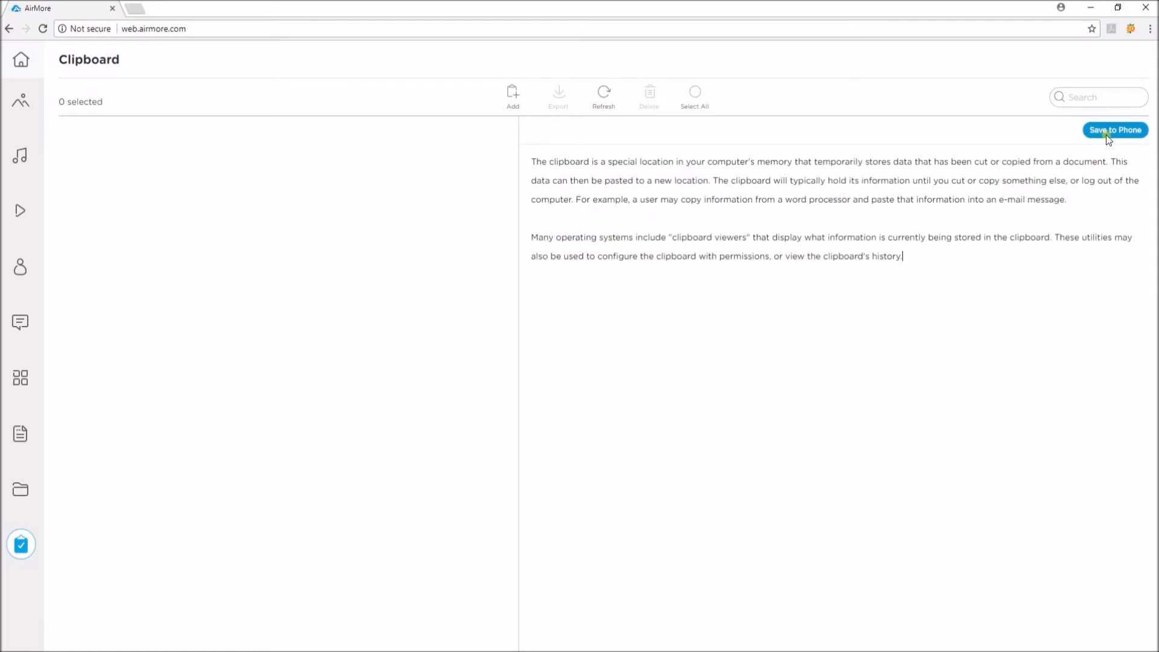
{"action": "left_click", "coordinate": [1116, 131]}
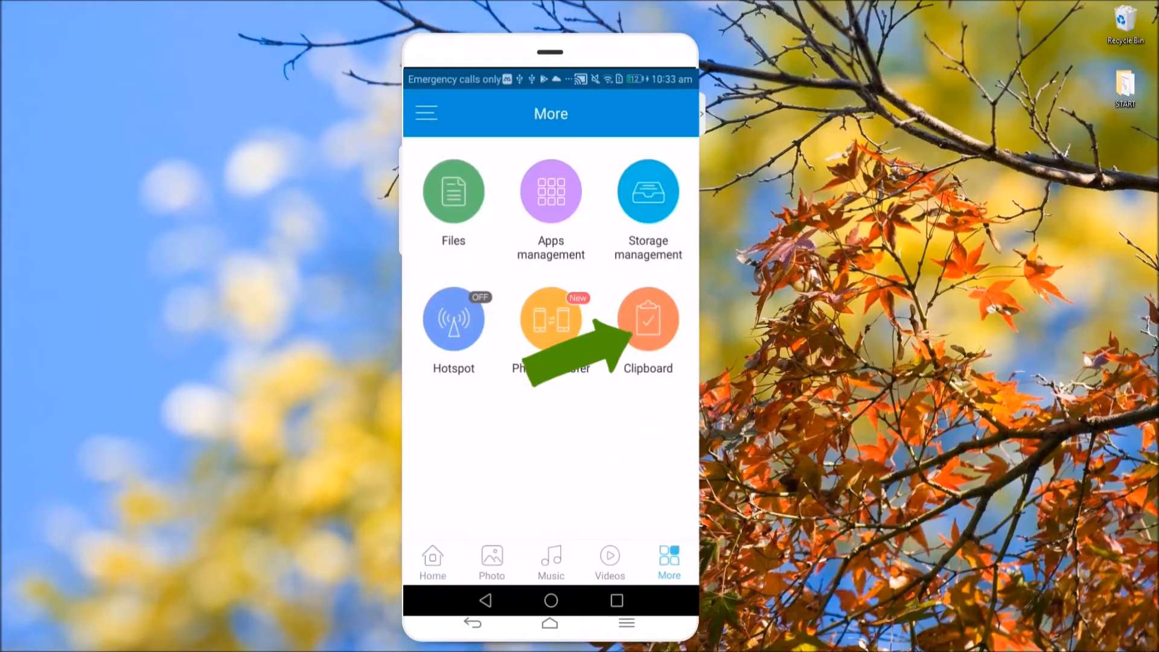
Step: Show the phone app's Clipboard list and select the Cut, Copy and Paste note text
{"action": "left_click", "coordinate": [647, 317]}
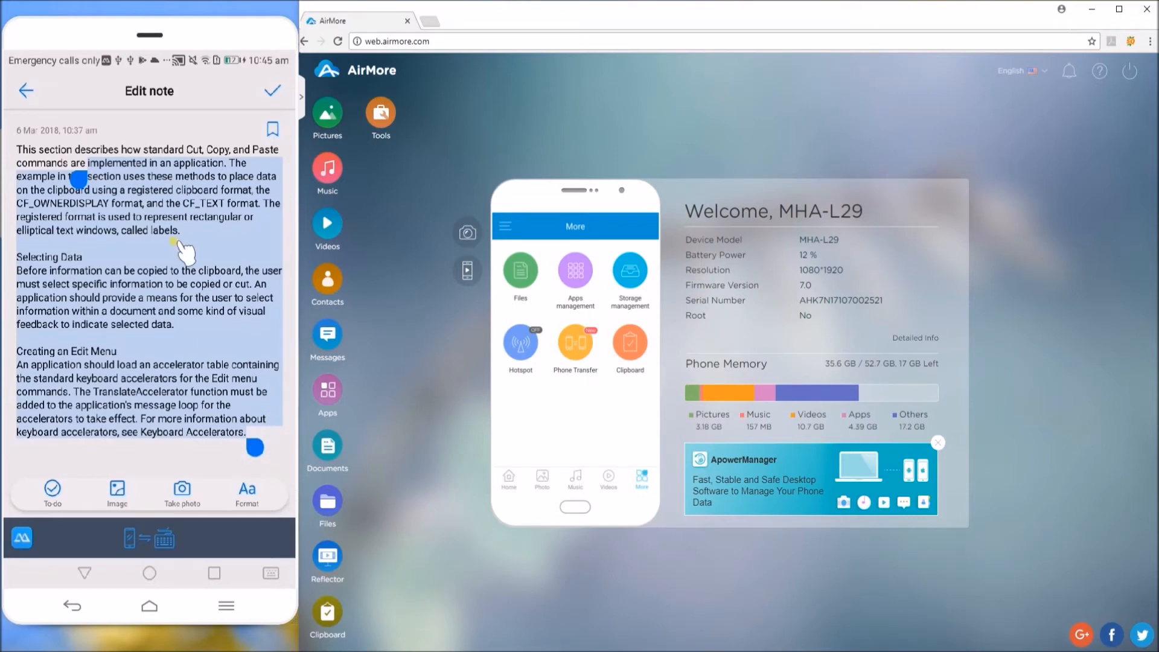
Step: Copy the Cut, Copy and Paste note on the phone so it appears in the web Clipboard list
{"action": "left_click", "coordinate": [56, 163]}
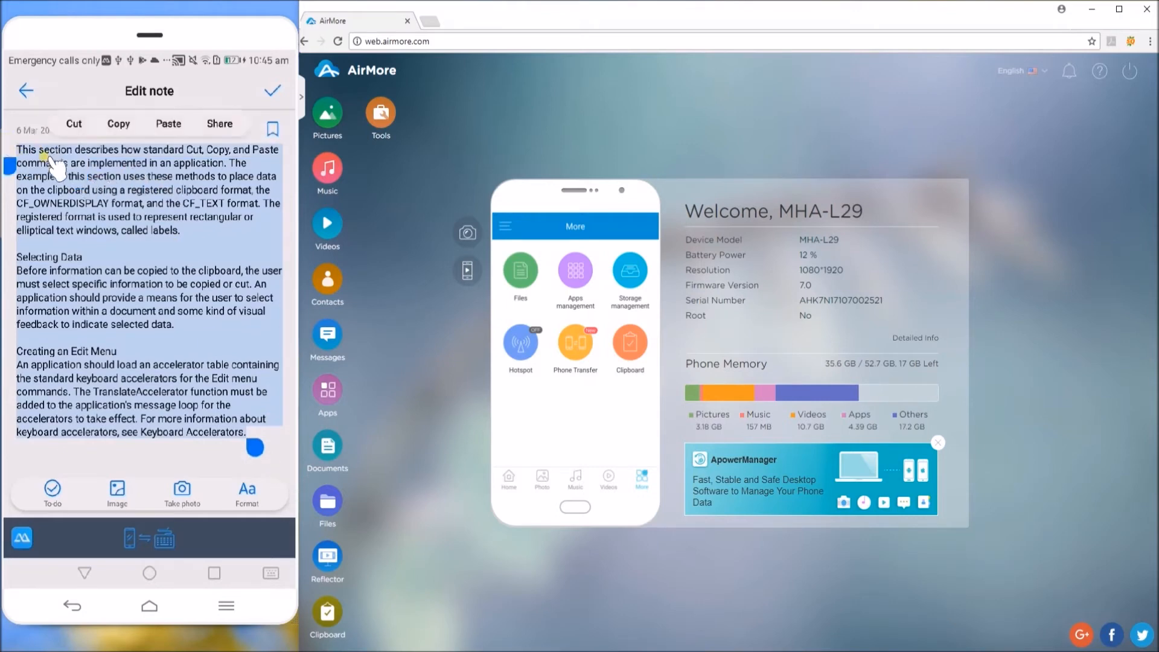
{"action": "left_click", "coordinate": [117, 123]}
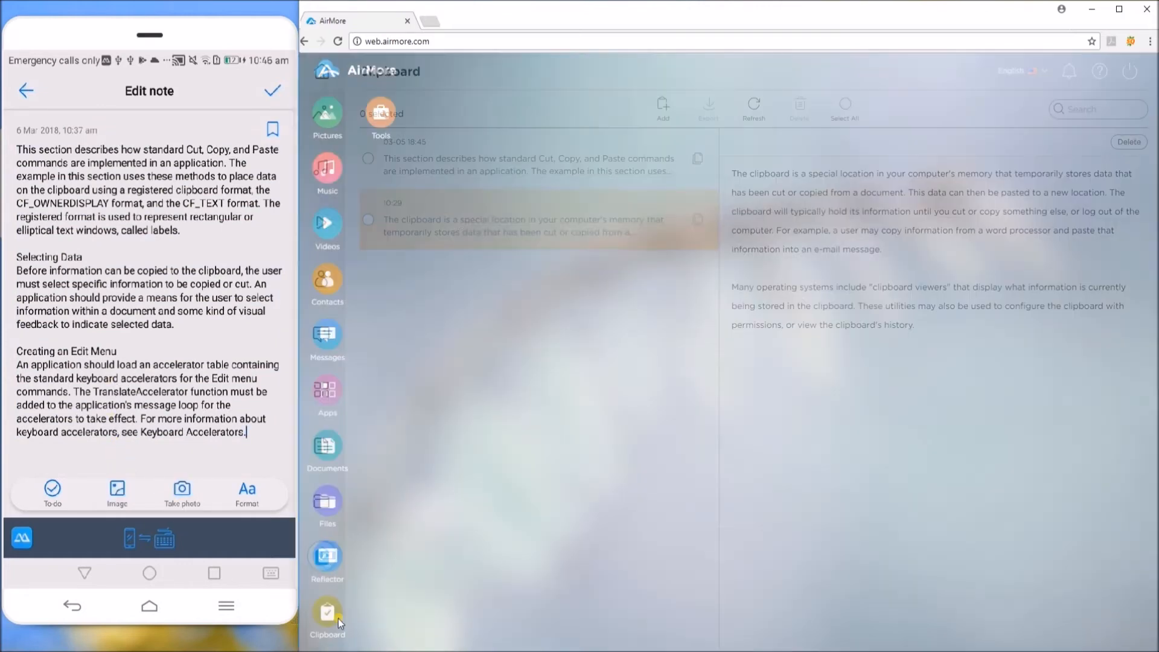
{"action": "left_click", "coordinate": [526, 163]}
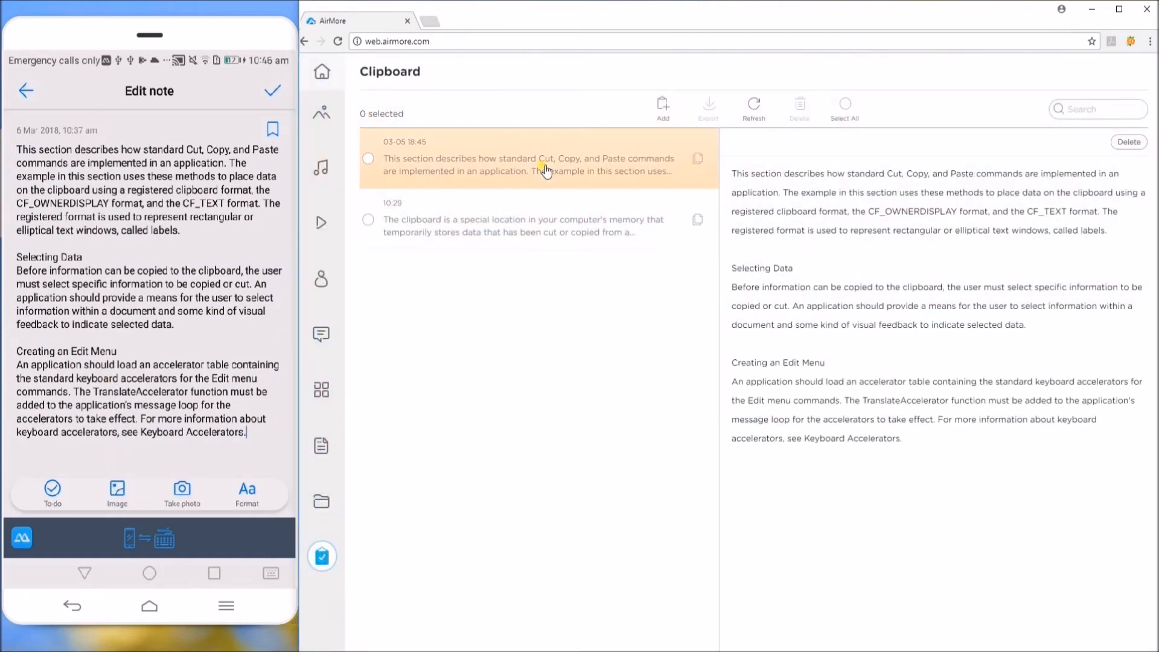
{"action": "mouse_move", "coordinate": [868, 278]}
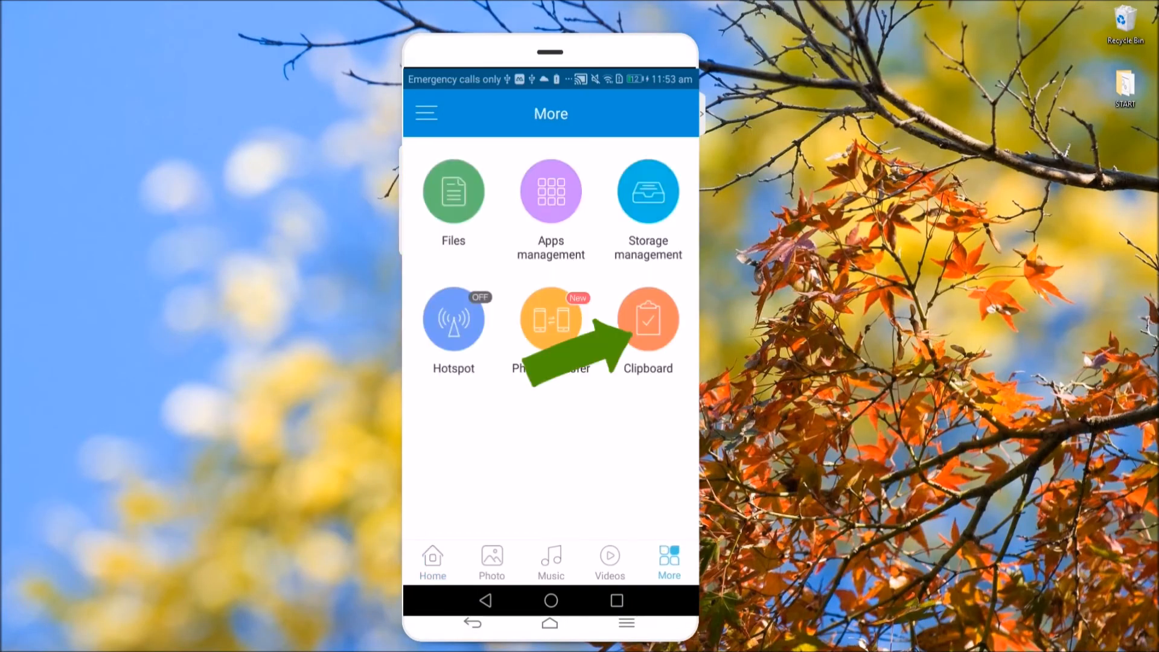
Step: View the web-sent clip in the phone's Clipboard, then return to the web list of both clips
{"action": "left_click", "coordinate": [647, 317]}
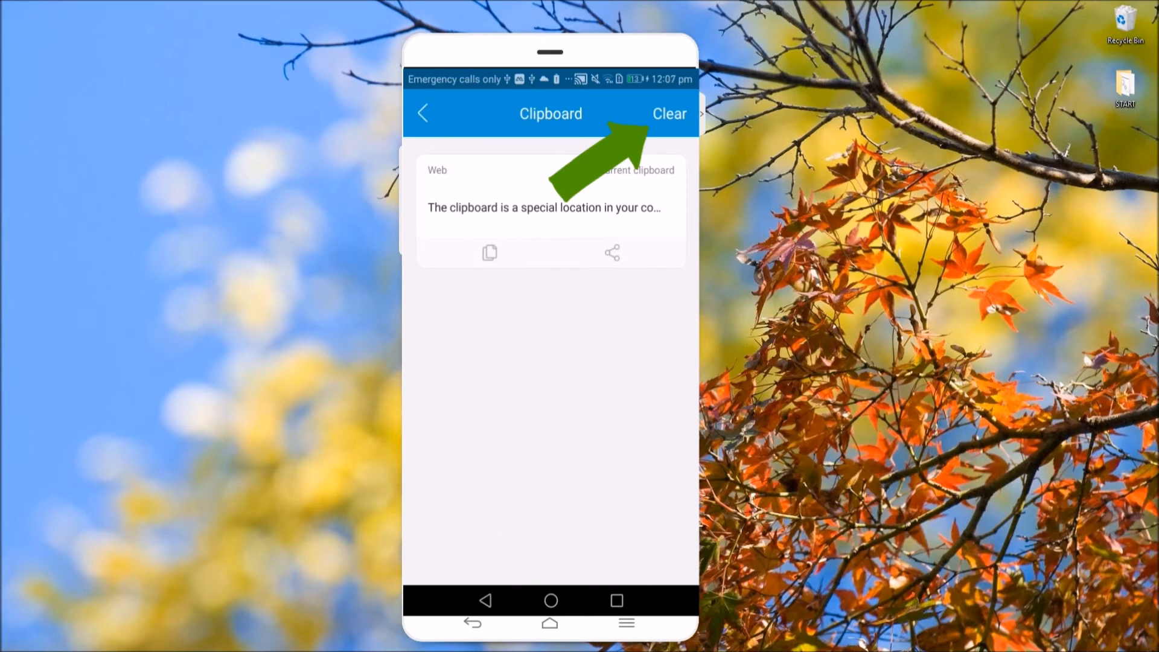
{"action": "left_click", "coordinate": [668, 114]}
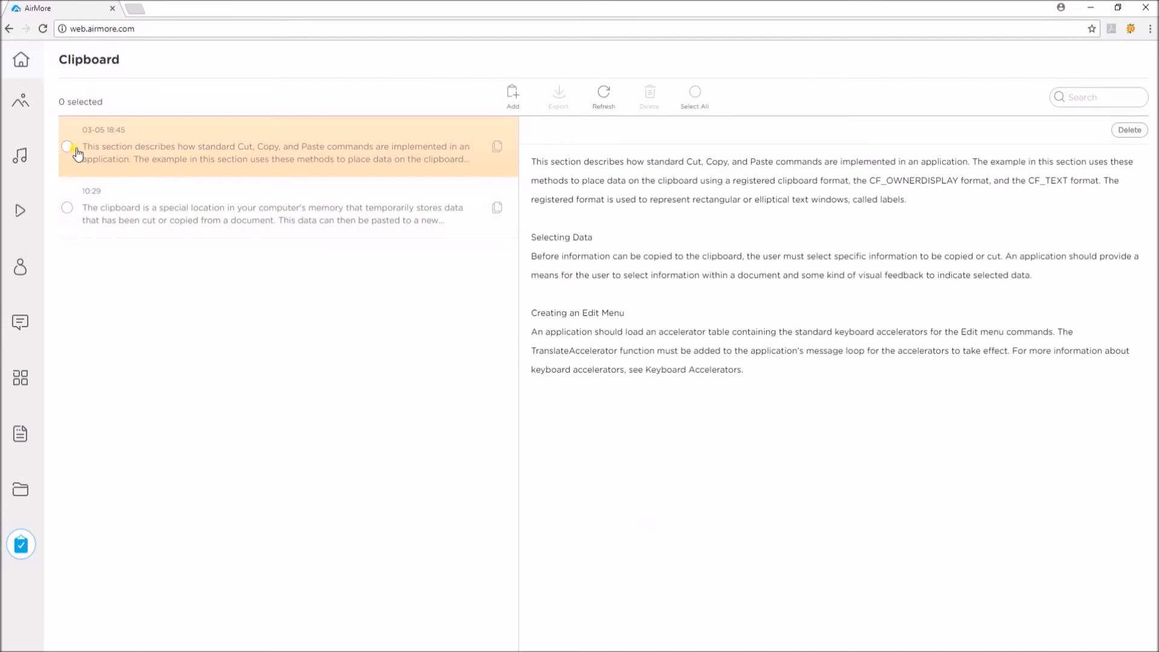
Step: Delete the Cut, Copy and Paste clip from the web Clipboard, confirming with Yes
{"action": "left_click", "coordinate": [693, 94]}
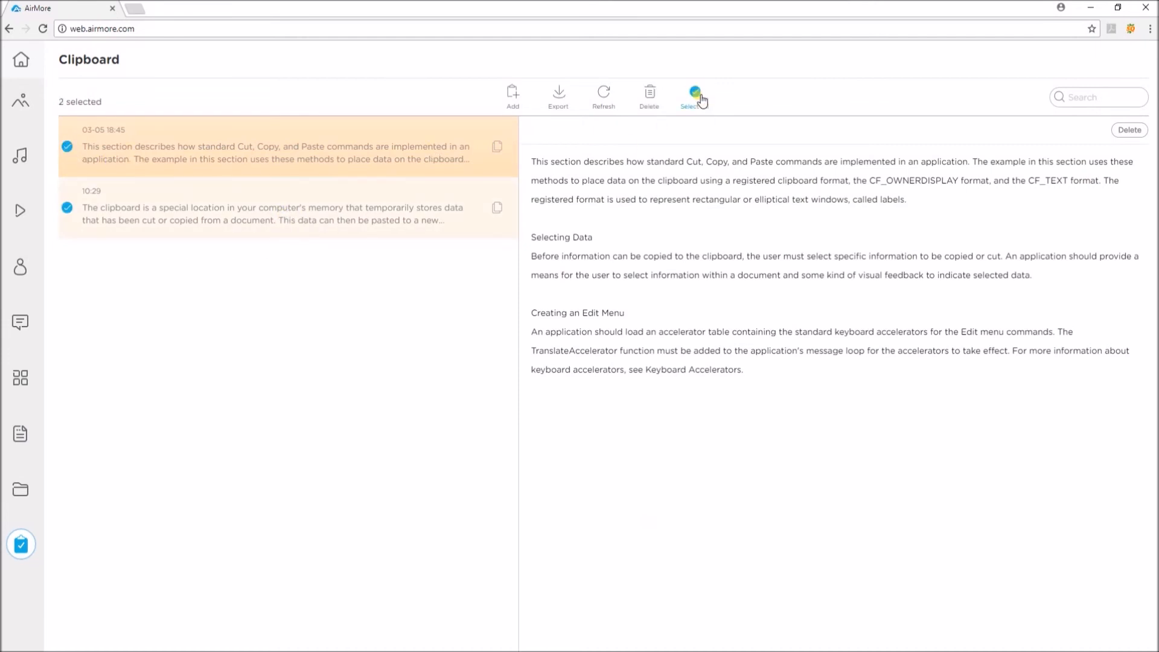
{"action": "left_click", "coordinate": [693, 96]}
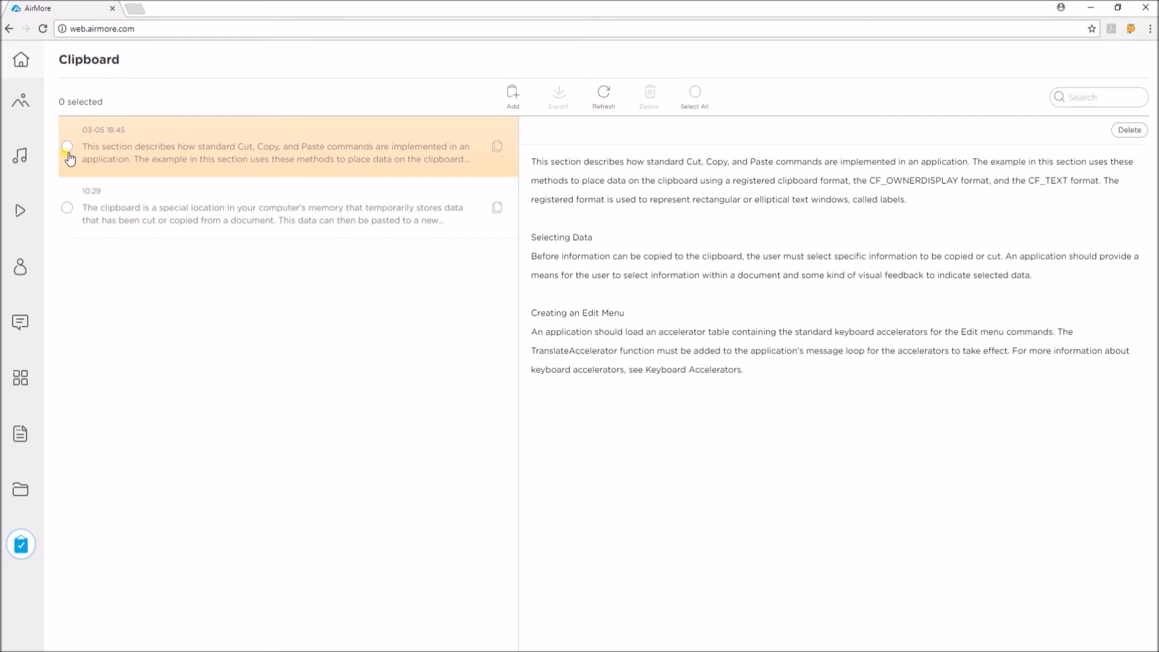
{"action": "left_click", "coordinate": [66, 146]}
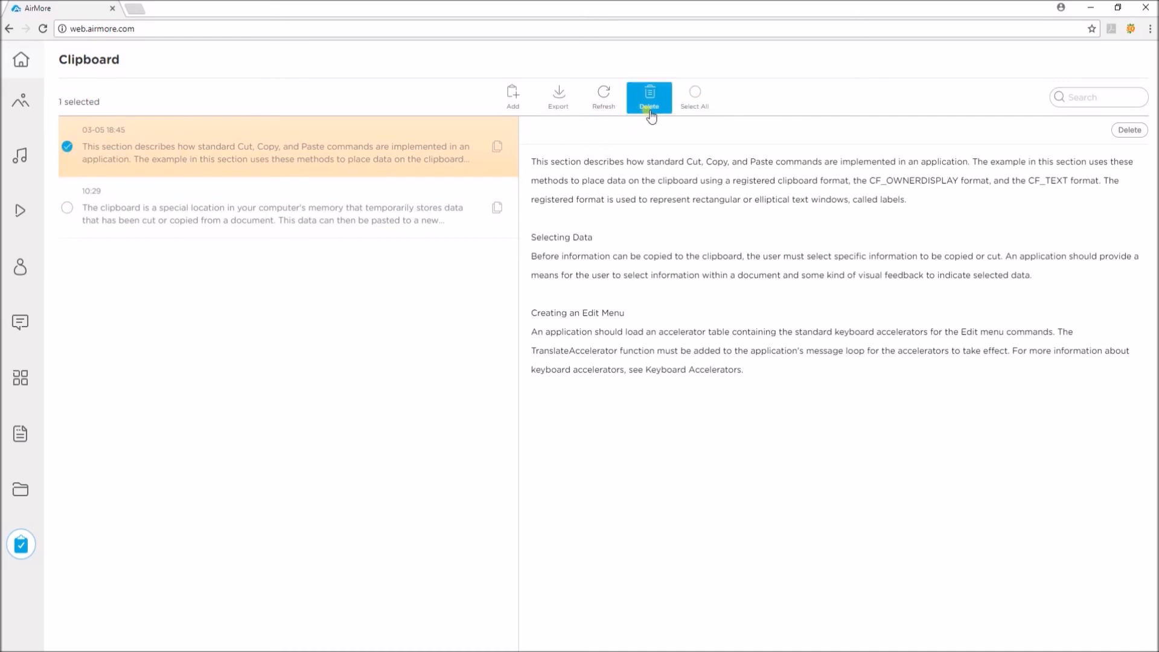
{"action": "left_click", "coordinate": [648, 96]}
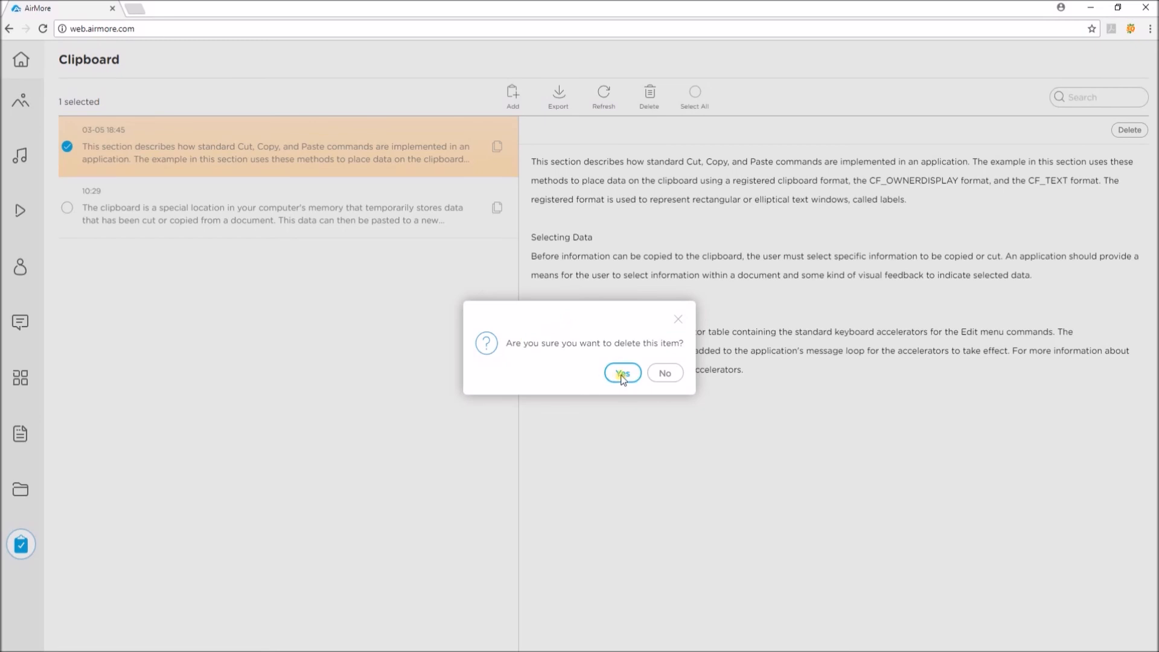
{"action": "left_click", "coordinate": [620, 373]}
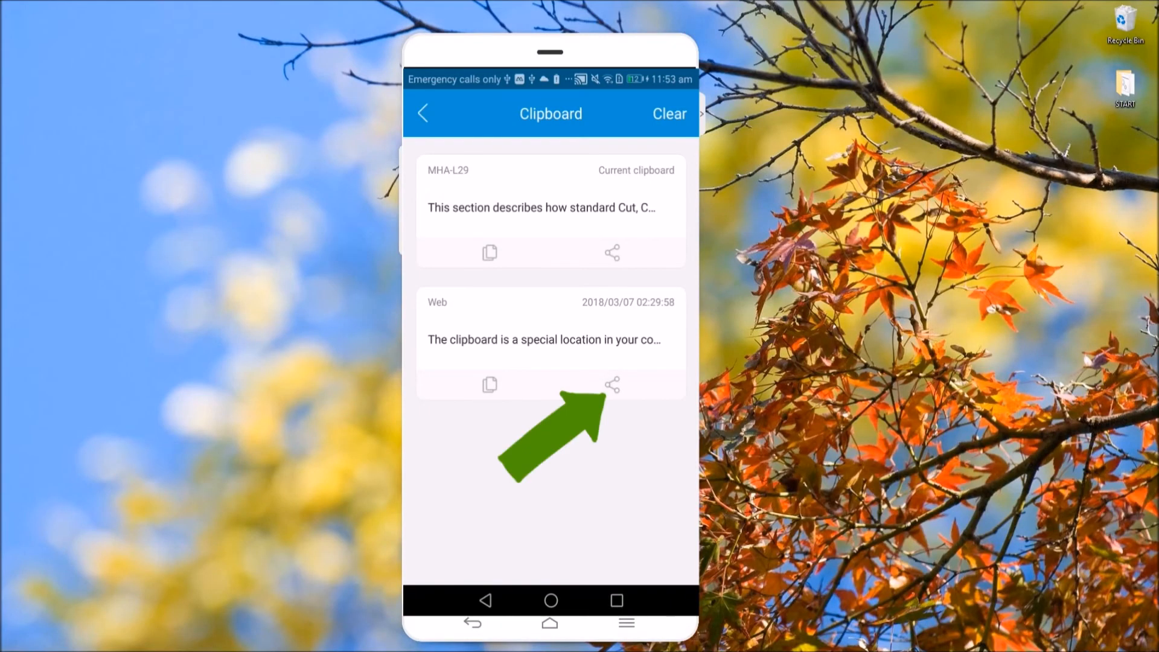
Step: Bring up the phone's sharing options for the clip that came from the web
{"action": "left_click", "coordinate": [611, 383]}
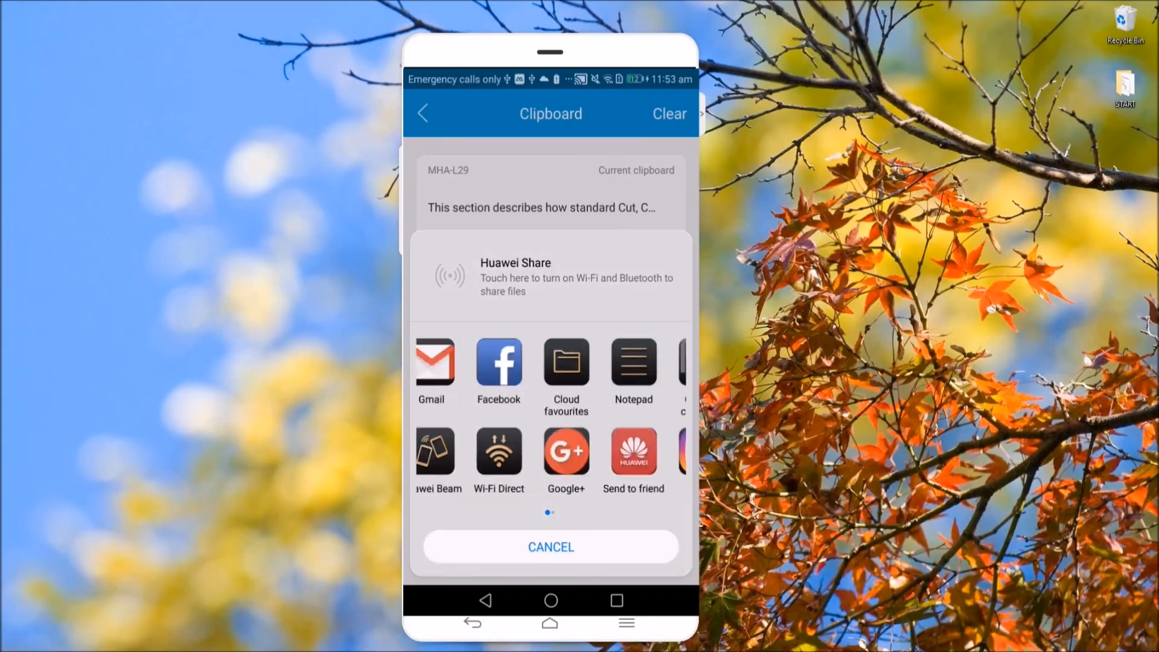